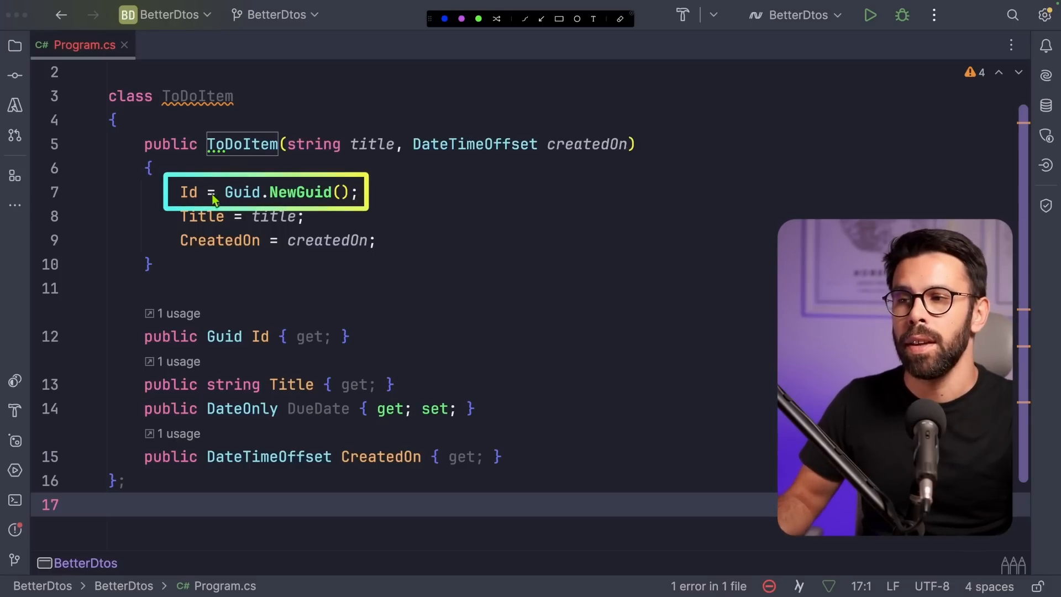
pyautogui.moveTo(183, 215)
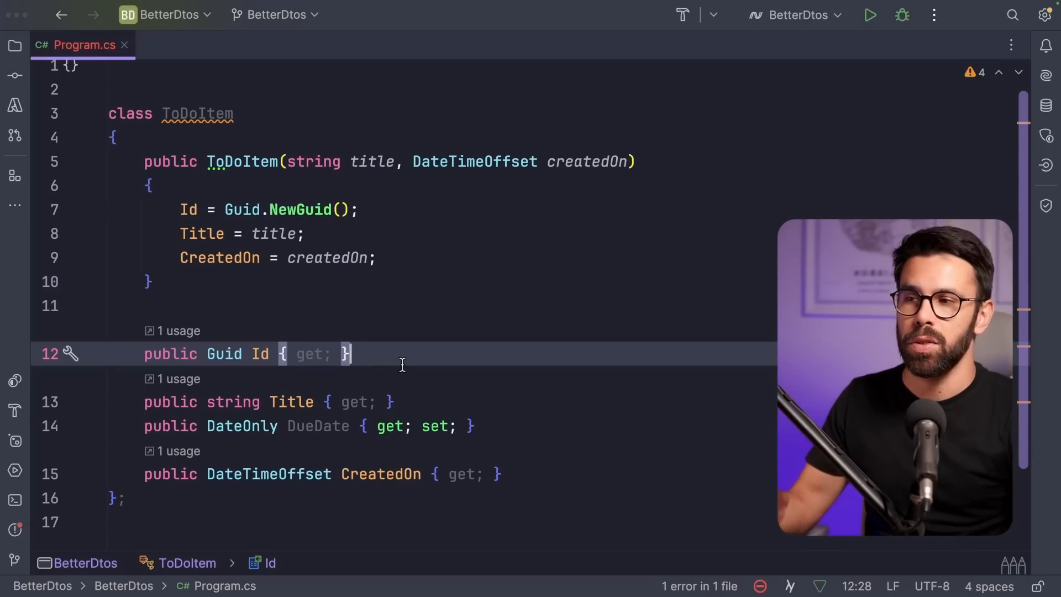
pyautogui.moveTo(385, 208)
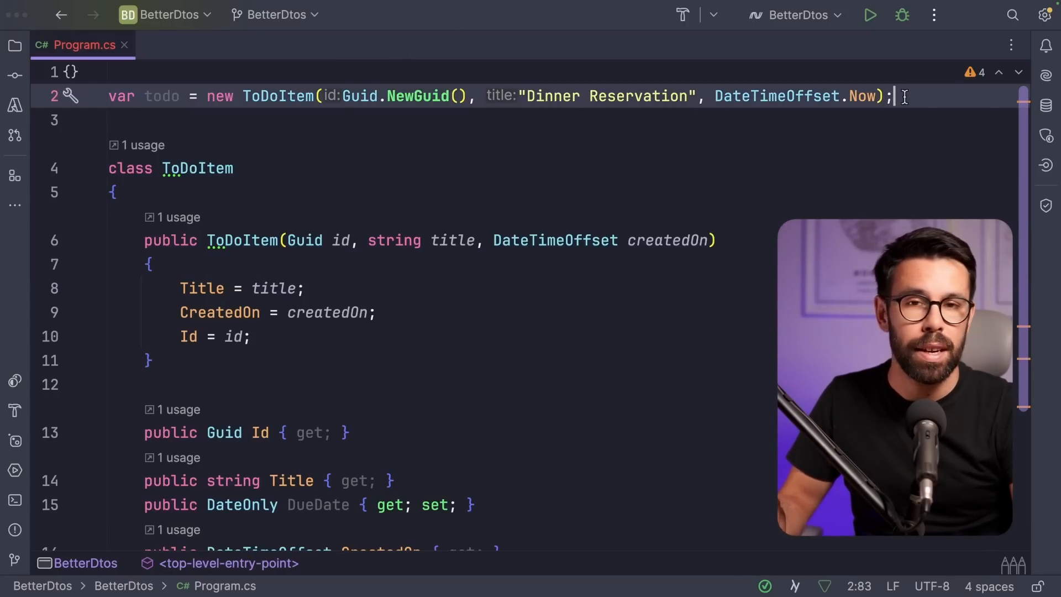
# Assign todo.Title = "" after the DueDate line, which Rider flags as an error.
pyautogui.write('to')
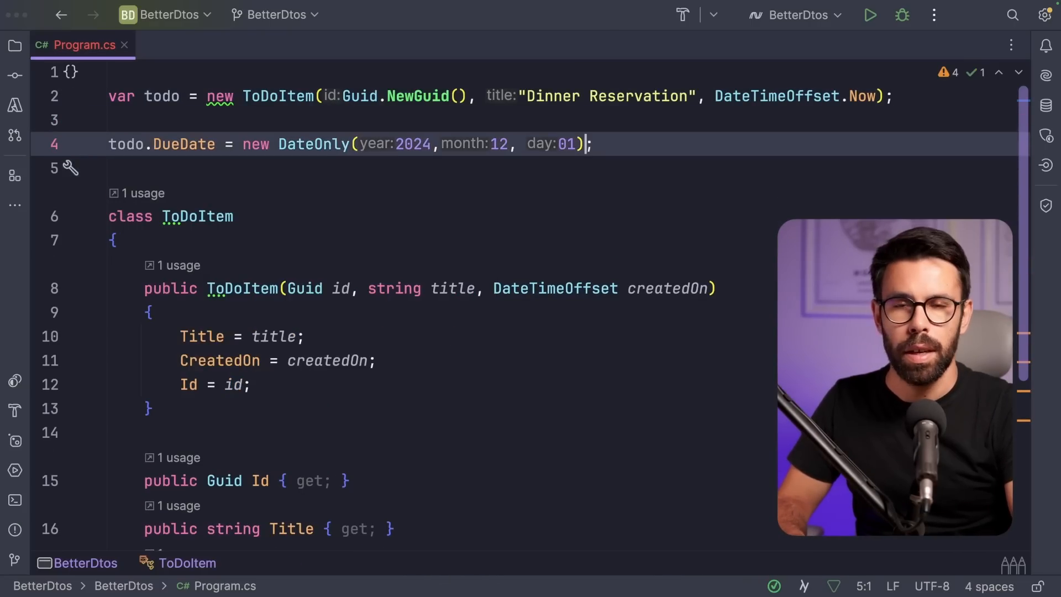
pyautogui.write('t')
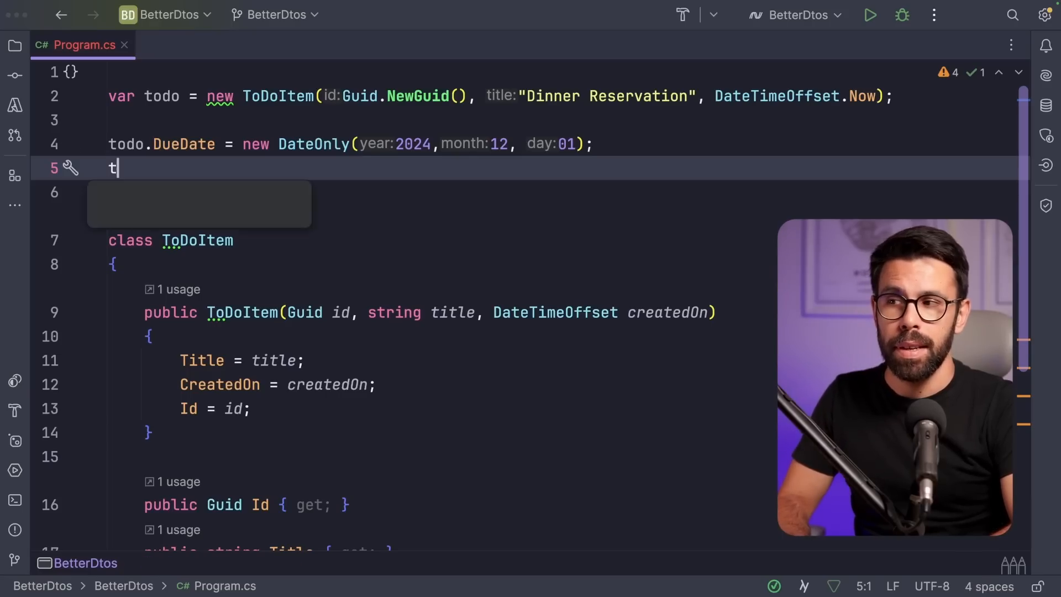
pyautogui.write('odo.t')
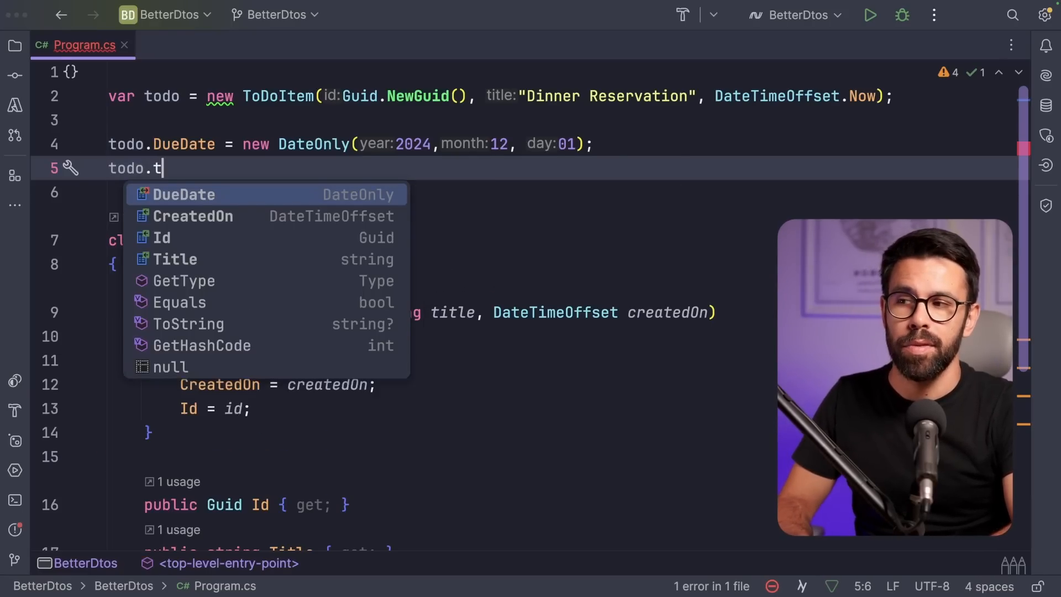
pyautogui.write('Title =')
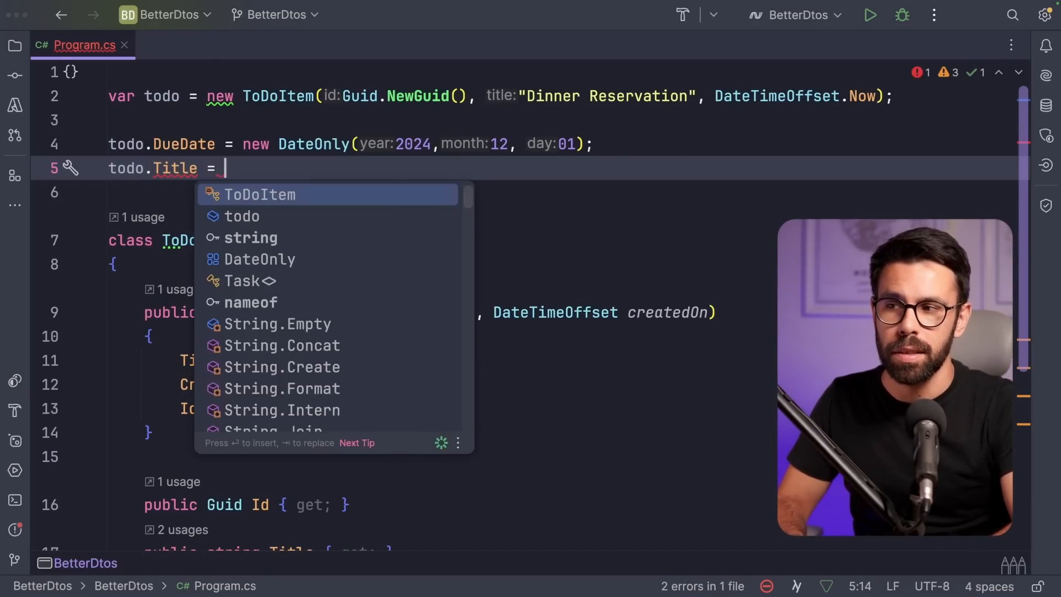
pyautogui.write('"";')
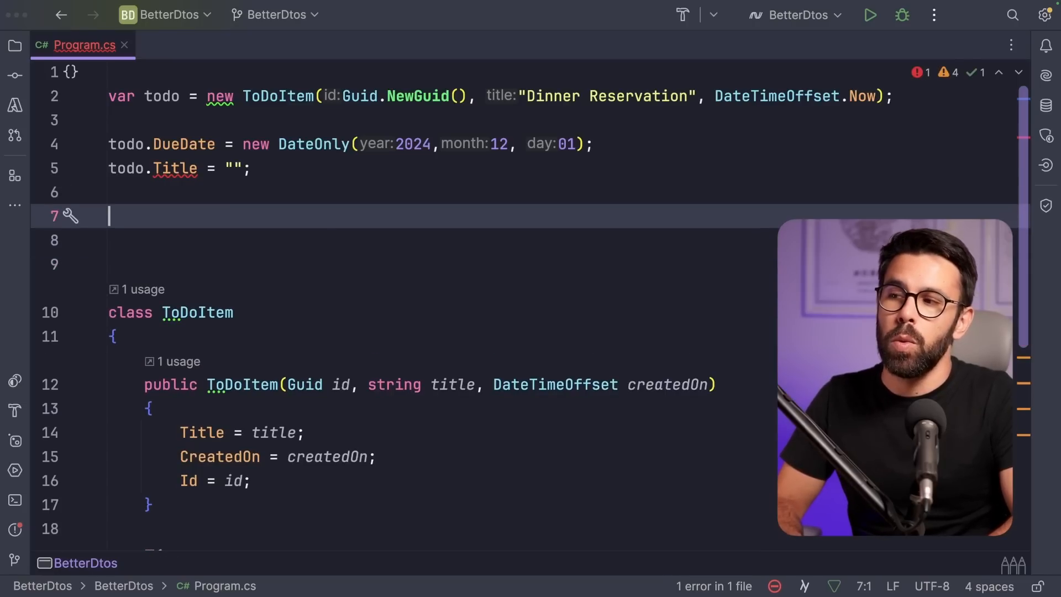
# Write a // comment sketching A → "1, 2, 3" → B below the assignments.
pyautogui.write('// A -> "1, 2," -> B')
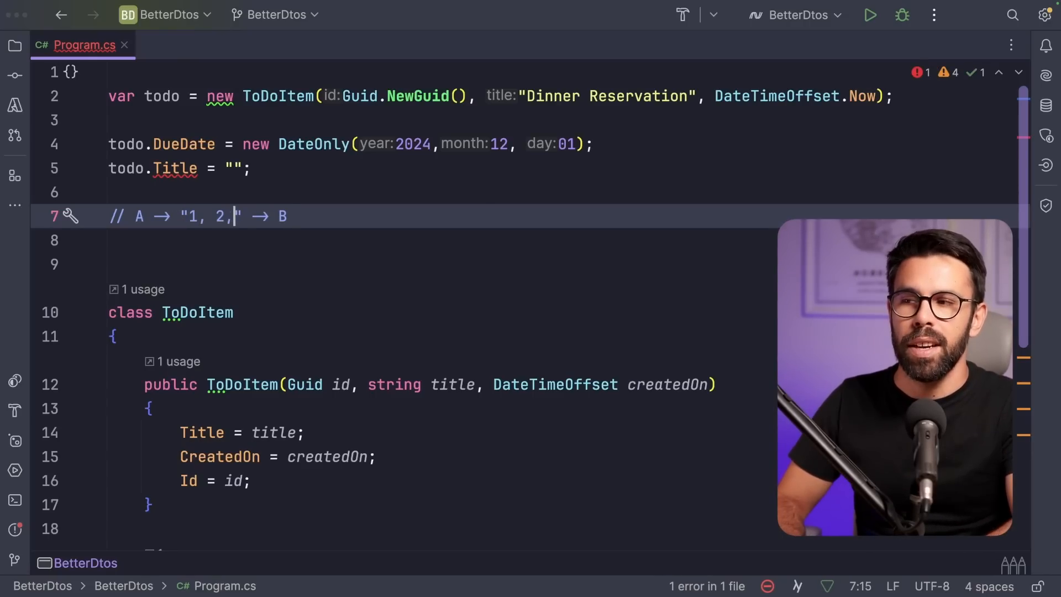
pyautogui.write('3')
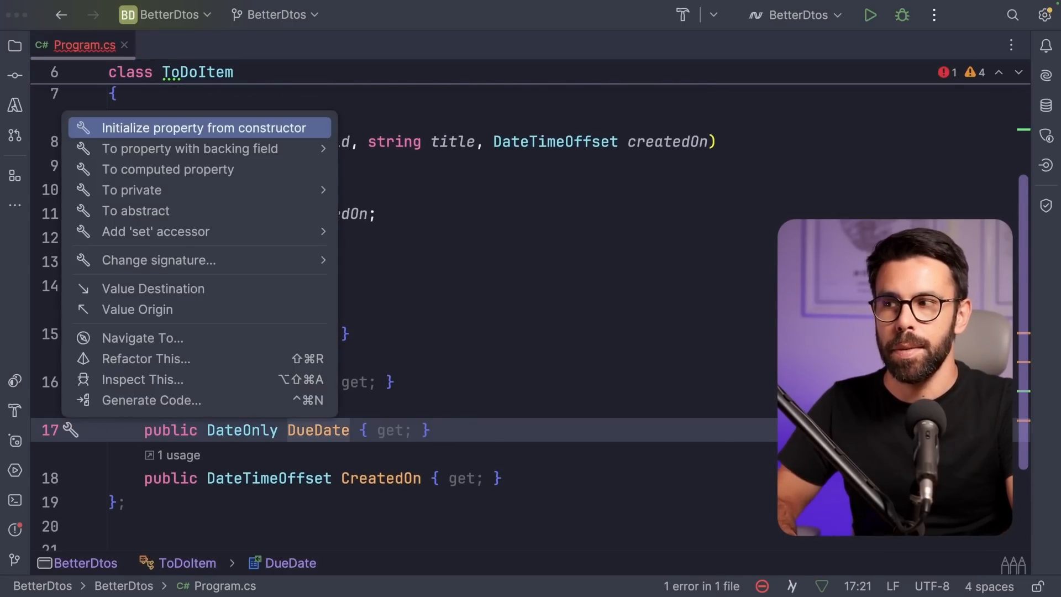
# Apply the context action making the DueDate property init-only.
pyautogui.click(206, 128)
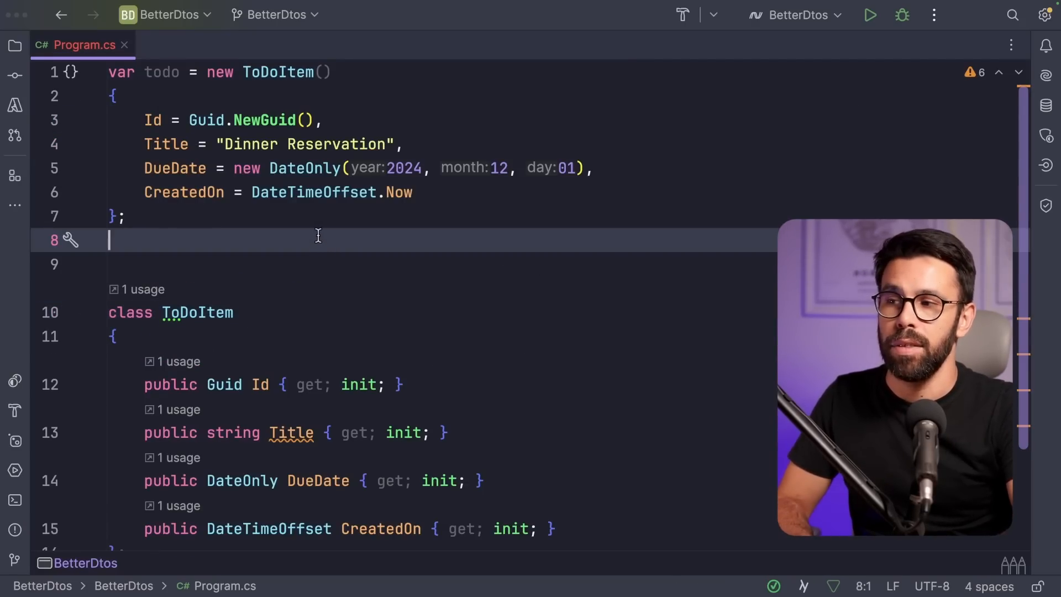
pyautogui.write('todo')
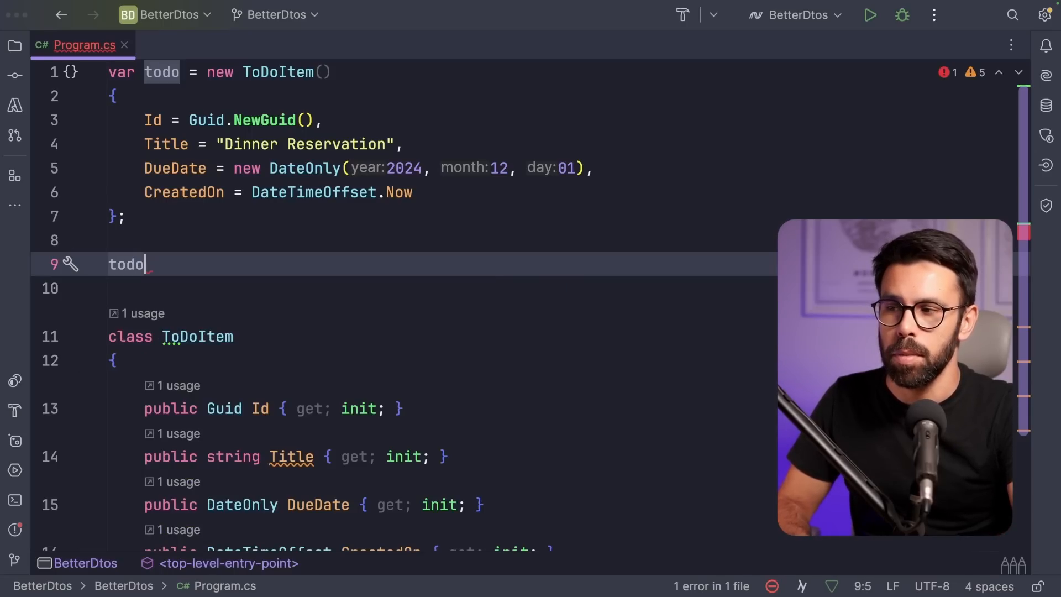
pyautogui.write('= ""')
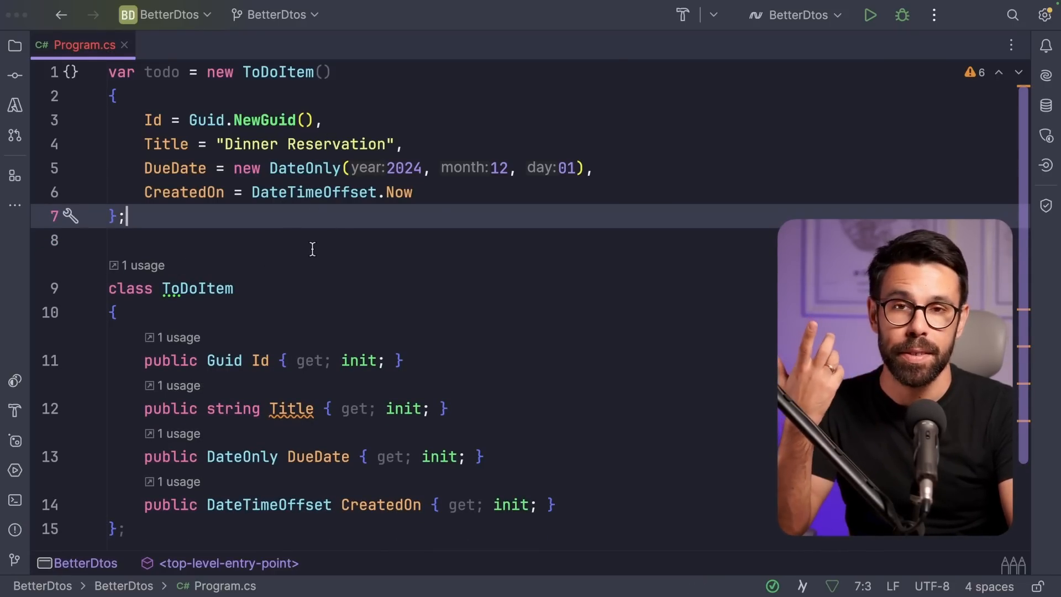
pyautogui.moveTo(240, 250)
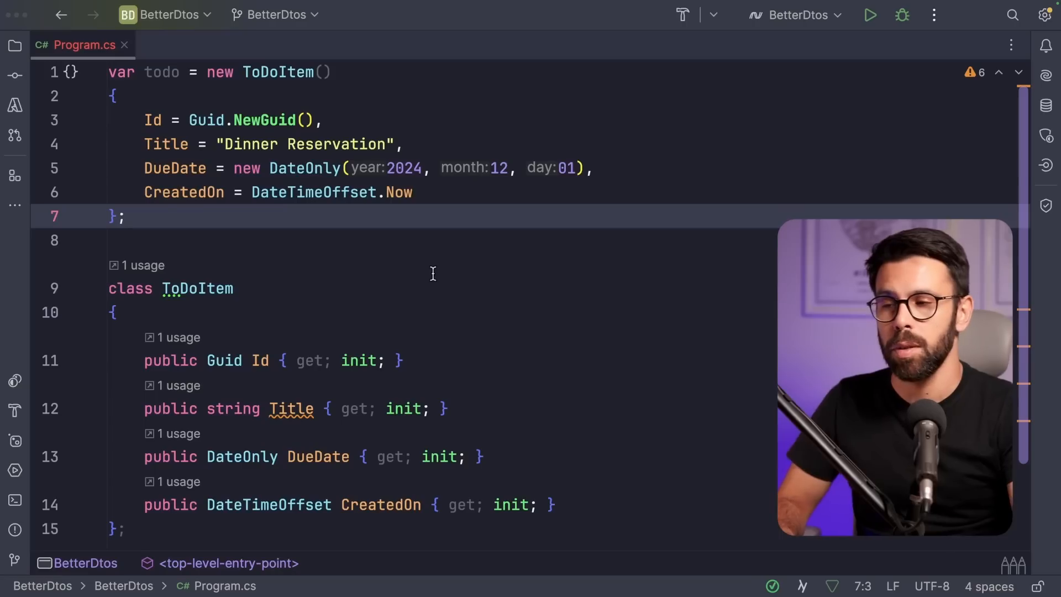
pyautogui.moveTo(596, 500)
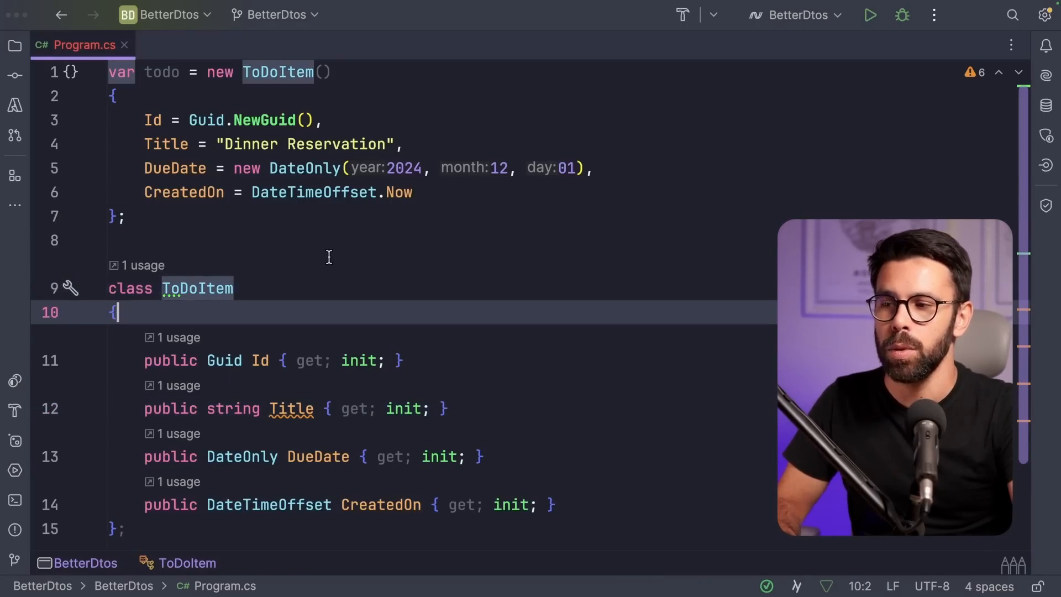
# Rewrite ToDoItem as record ToDoItem(Guid Id, string Title, DateOnly DueDate, DateTimeOffset CreatedOn).
pyautogui.write('record Tod')
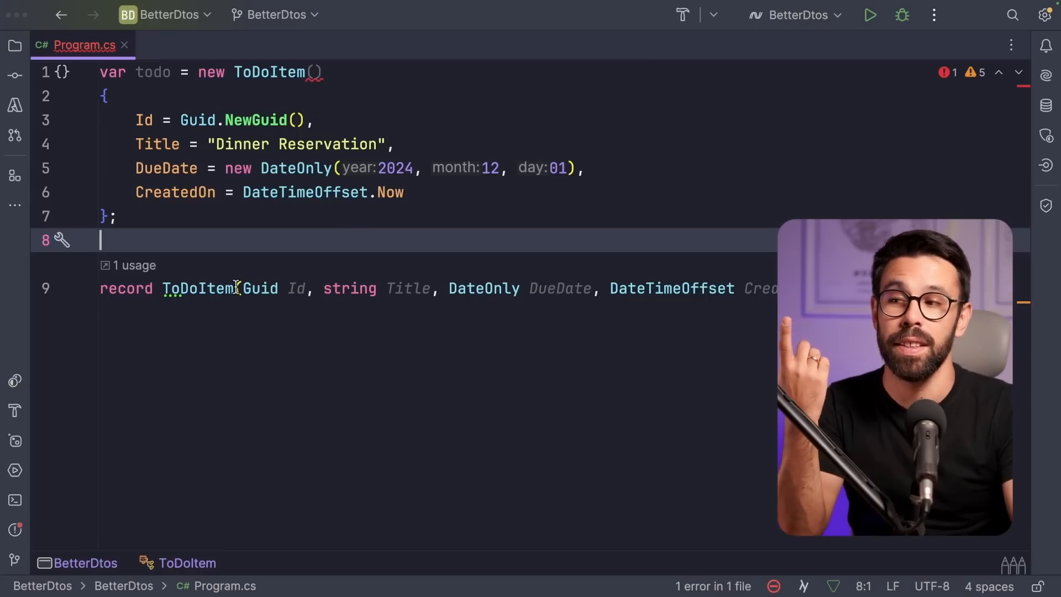
pyautogui.click(200, 288)
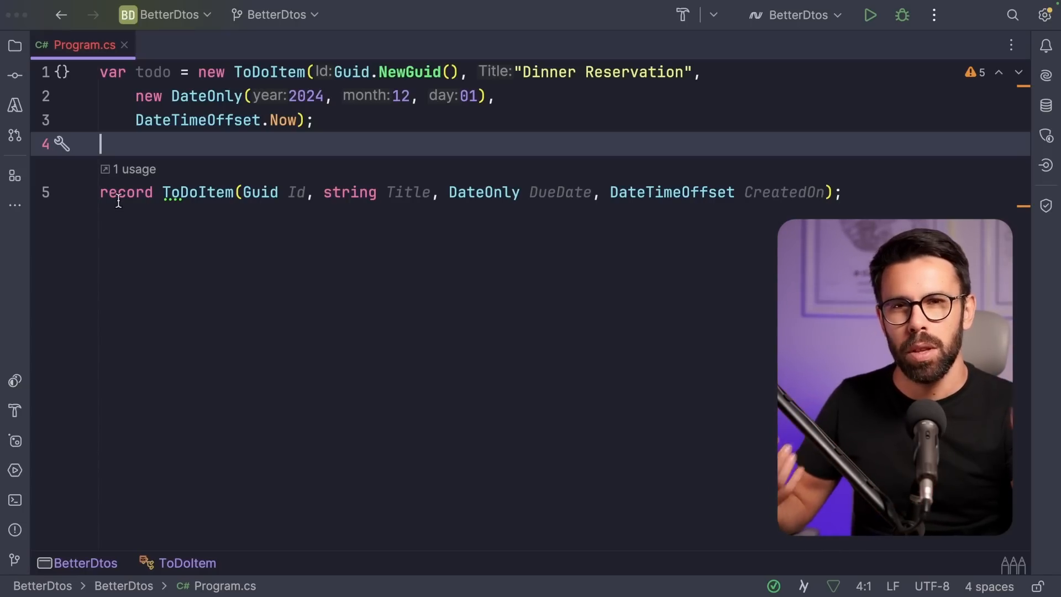
pyautogui.moveTo(197, 192)
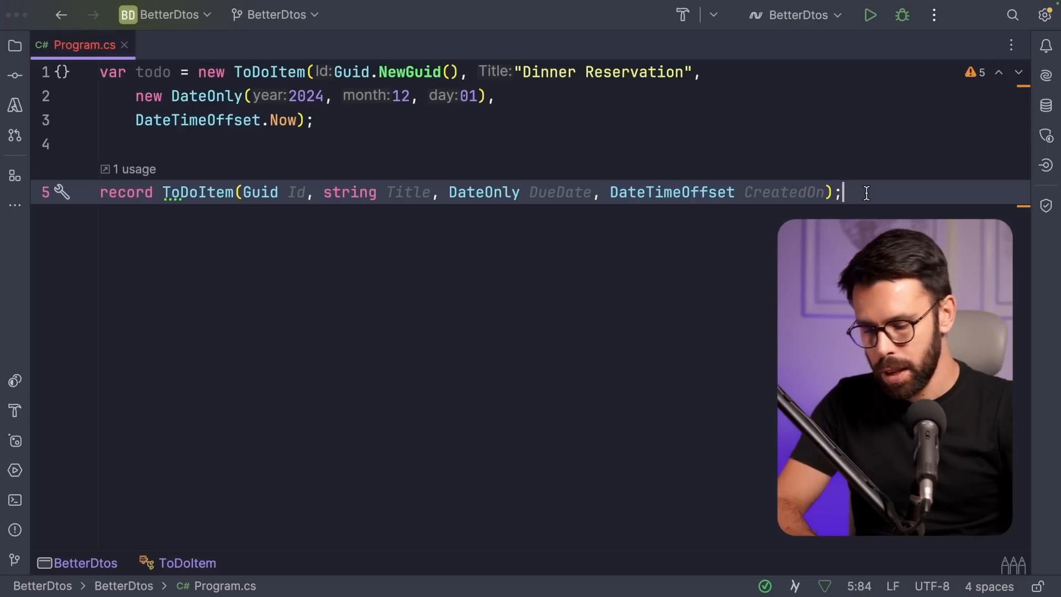
pyautogui.write('private boo')
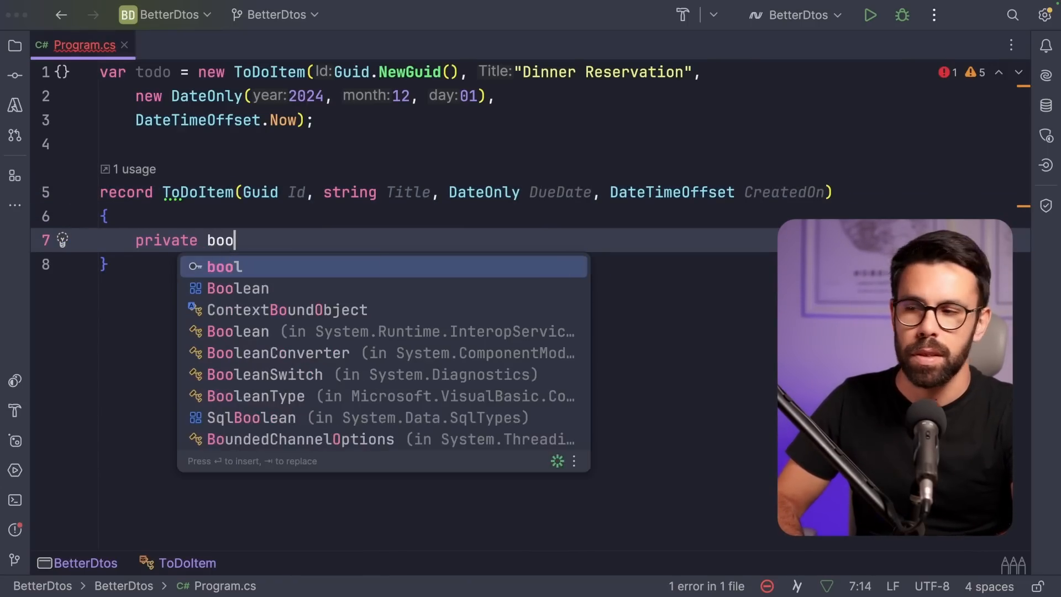
pyautogui.write('l')
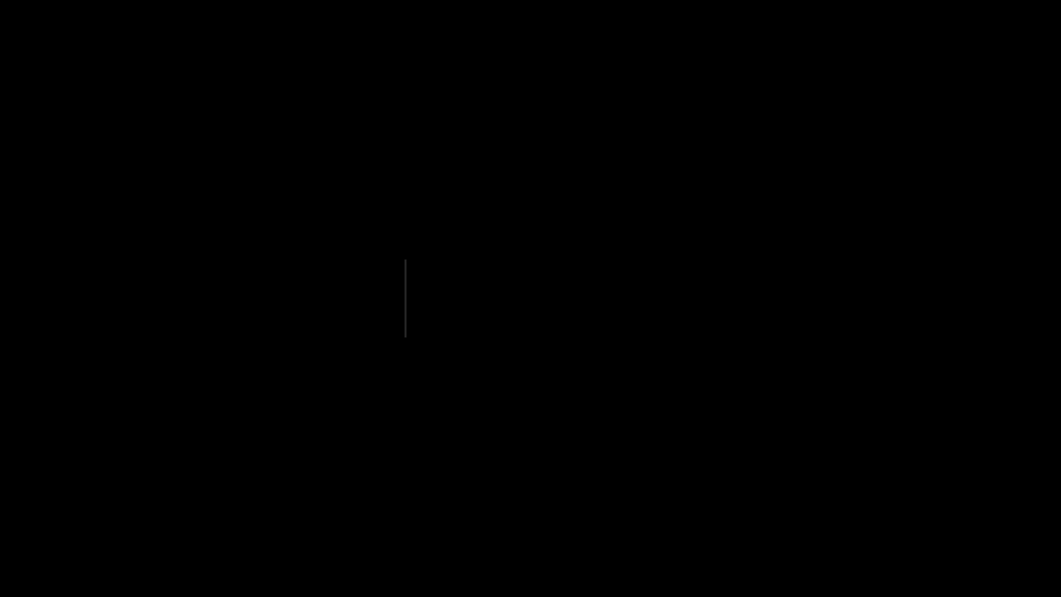
pyautogui.write('naming')
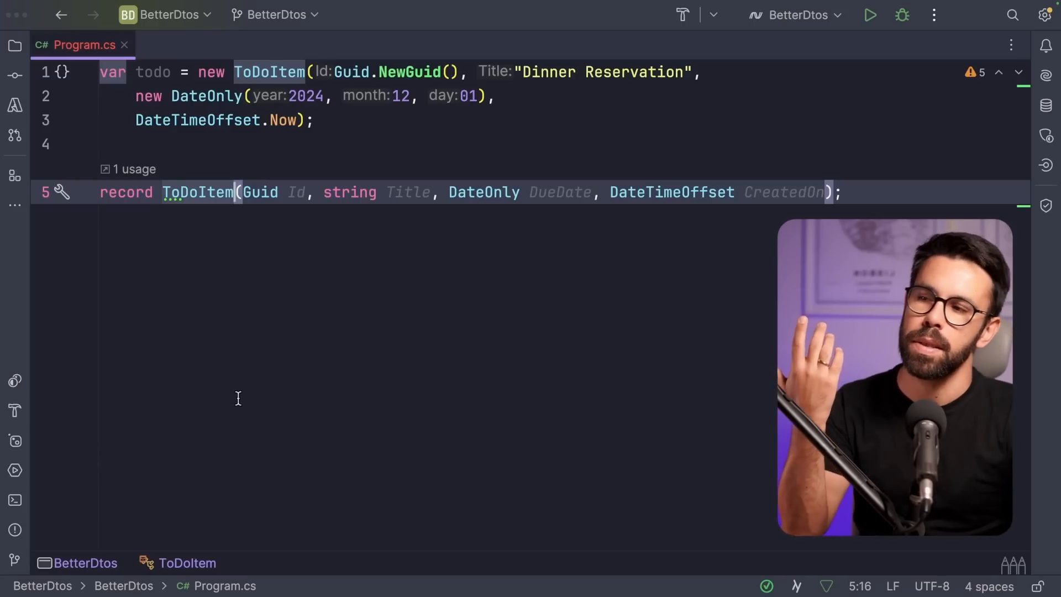
pyautogui.moveTo(239, 395)
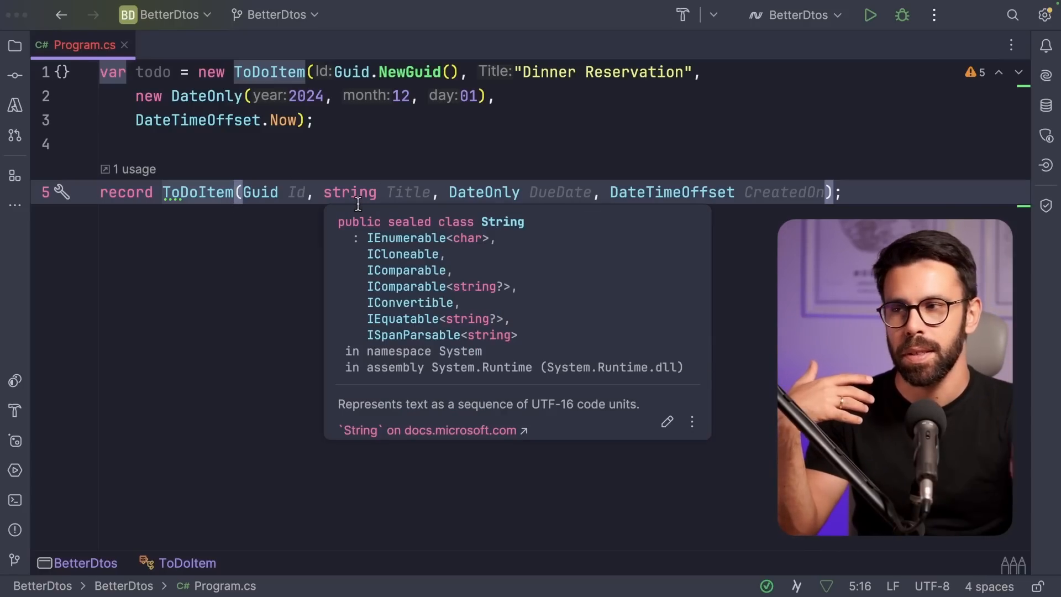
pyautogui.moveTo(340, 132)
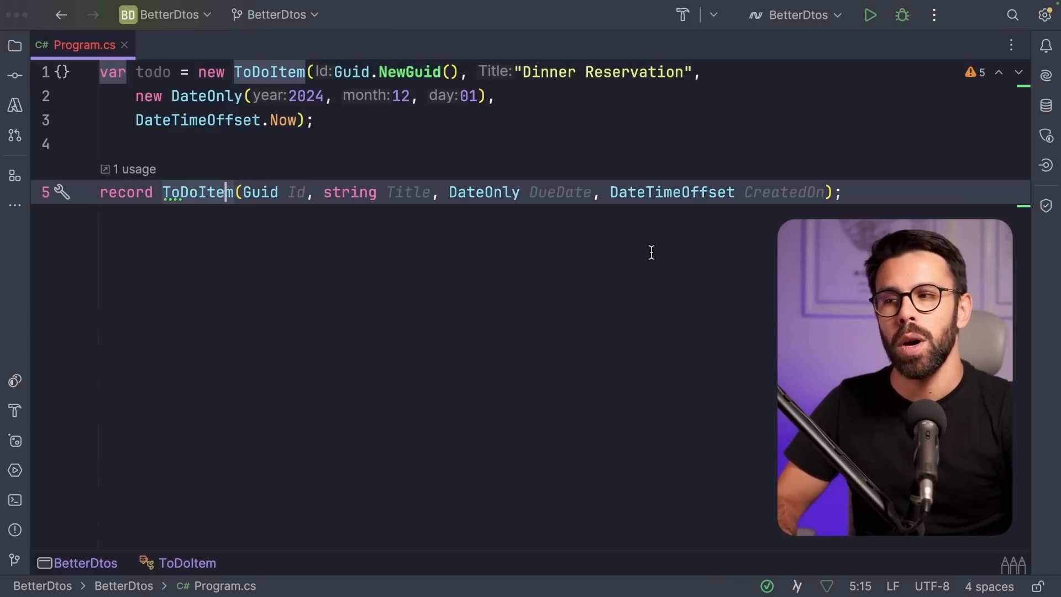
# Append Dto to the record name, renaming it and its usage to ToDoItemDto.
pyautogui.write('Dto')
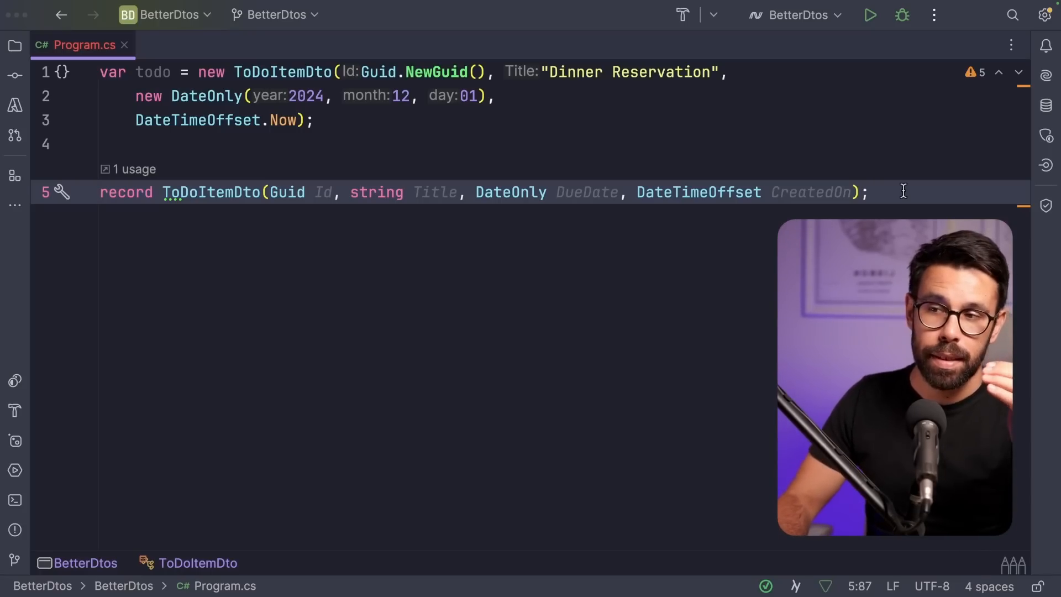
# Add // comments ToDoItemCreateRequest, CreateToDoItemCommand, ToDoItemViewModel and ToDoItemMessage below the record.
pyautogui.press('enter')
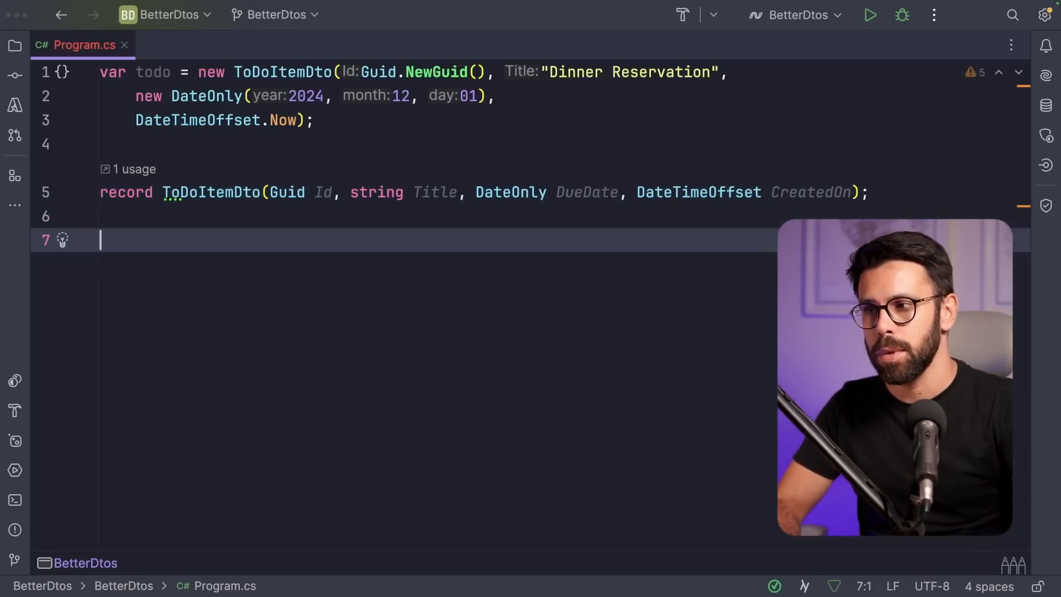
pyautogui.write('// ToDoItemR')
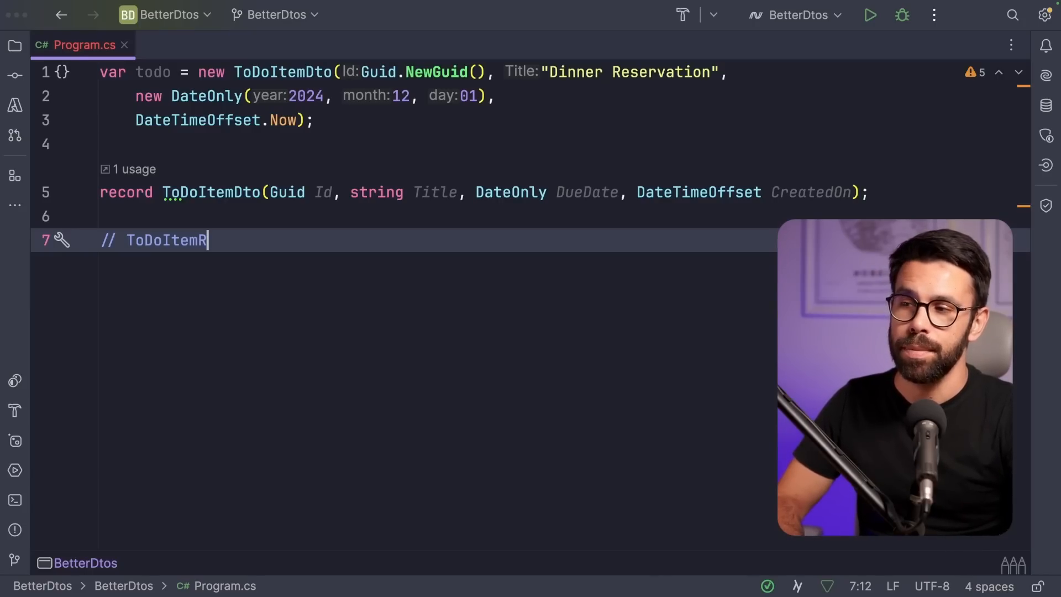
pyautogui.write('CreateReqe')
pyautogui.write('// CreateToDoItemCommand')
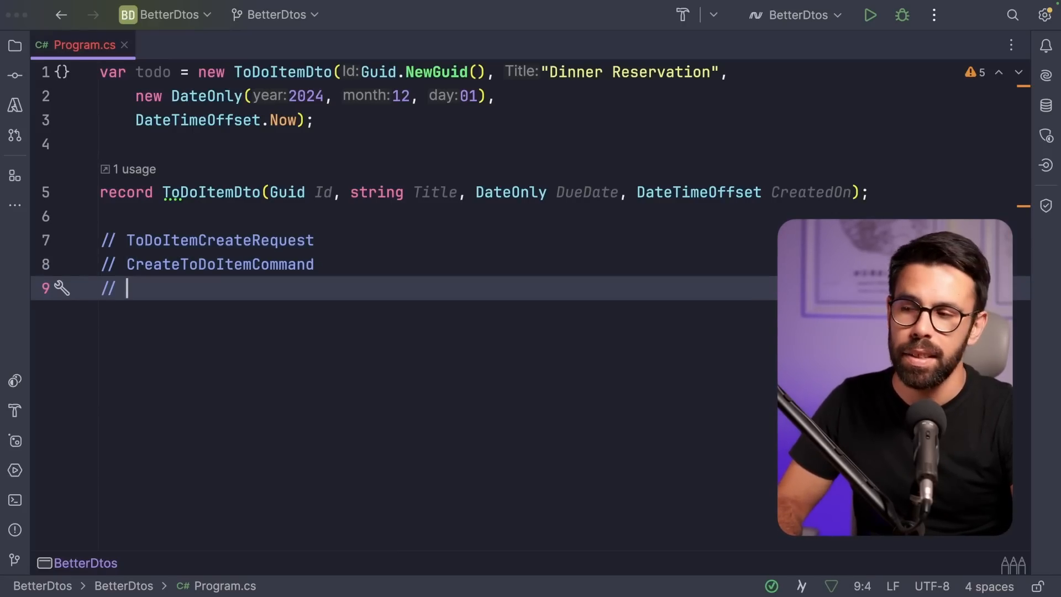
pyautogui.write('// ToDoItem')
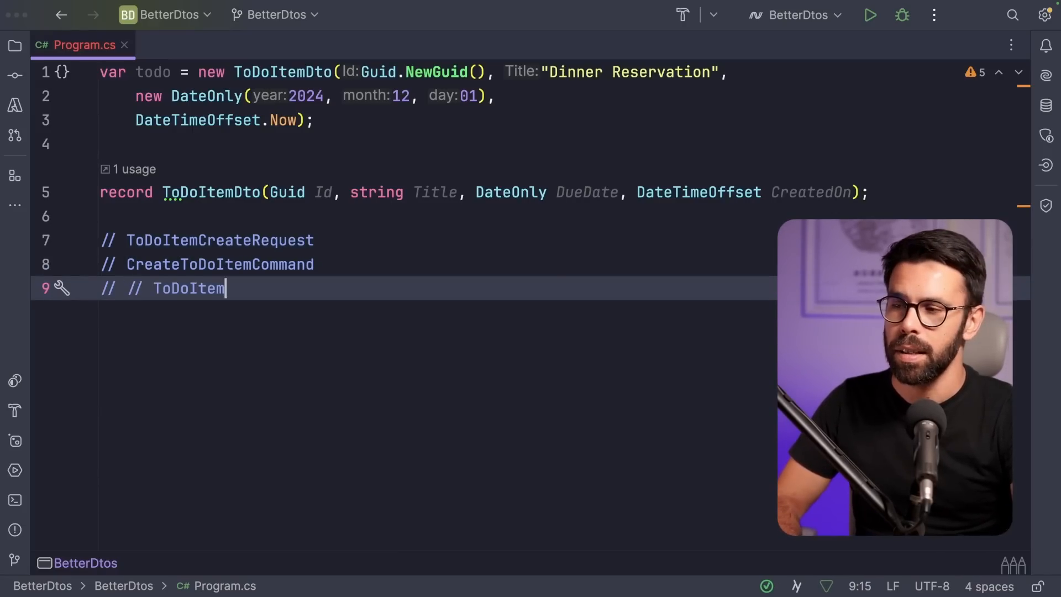
pyautogui.write('ViewModel')
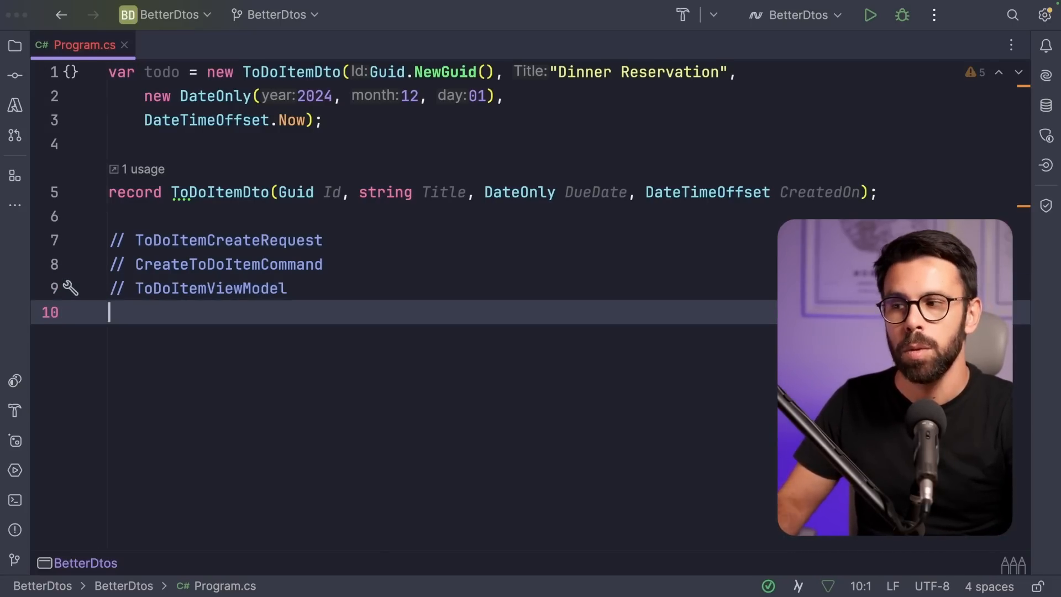
pyautogui.write('//')
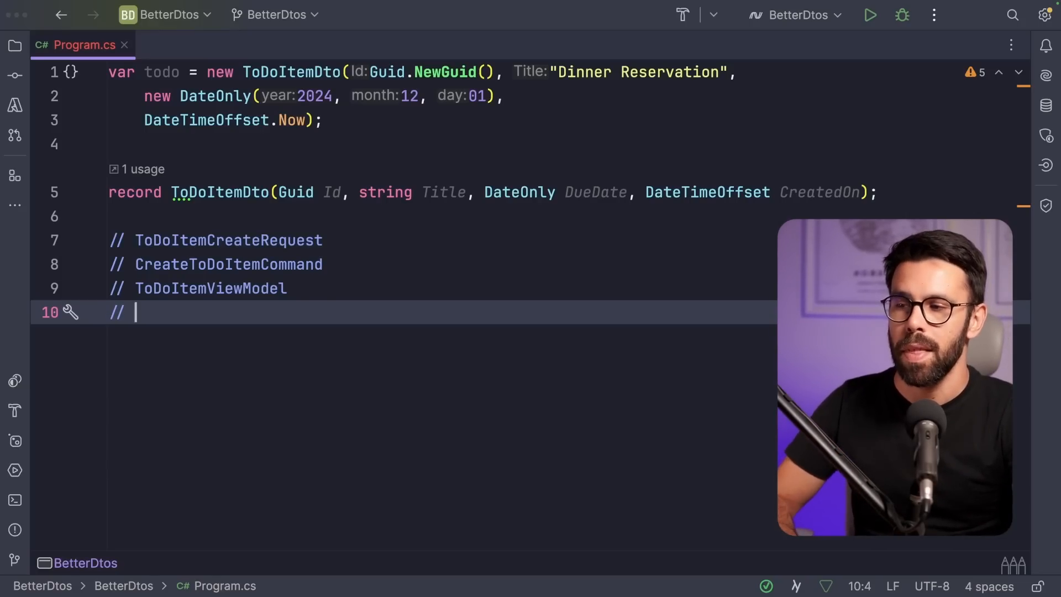
pyautogui.write('ToDoItemMessage')
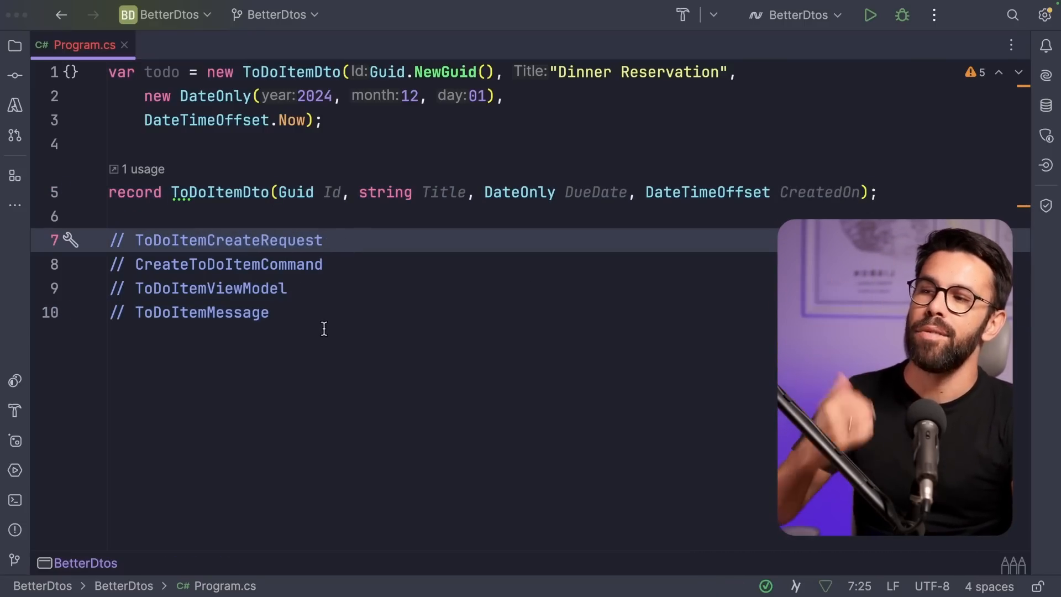
# Insert a // ToDoItemCreateResponse comment under ToDoItemCreateRequest.
pyautogui.click(270, 240)
pyautogui.write('// ToDoItemCreateResponse')
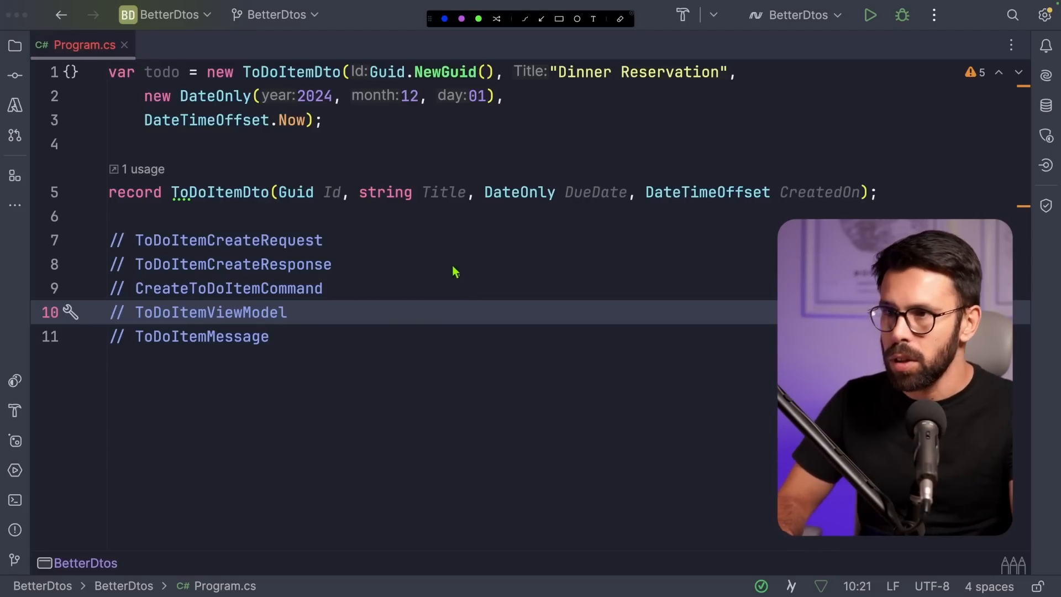
pyautogui.moveTo(357, 56)
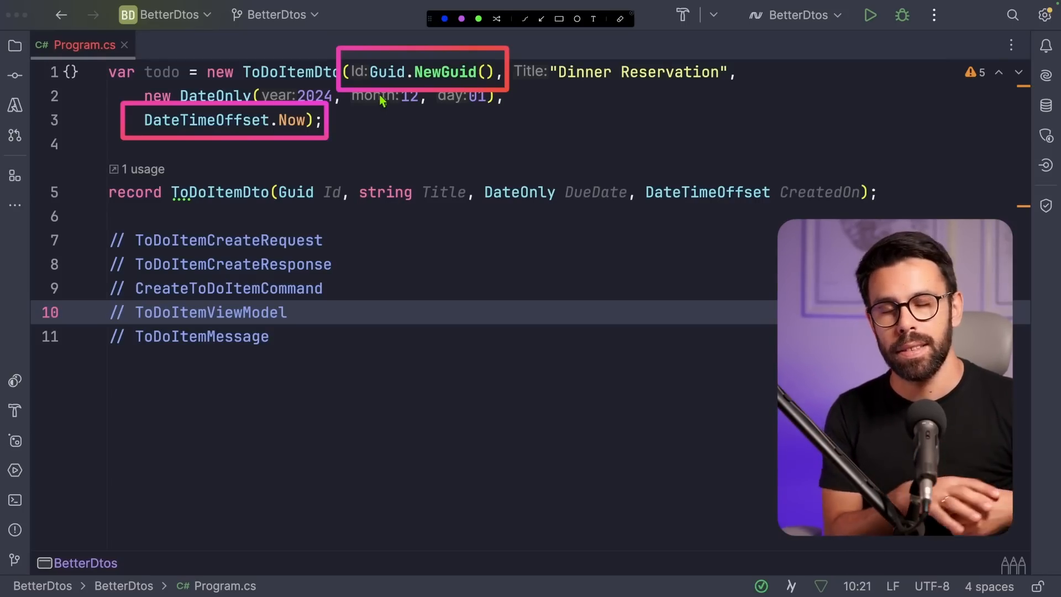
pyautogui.moveTo(358, 376)
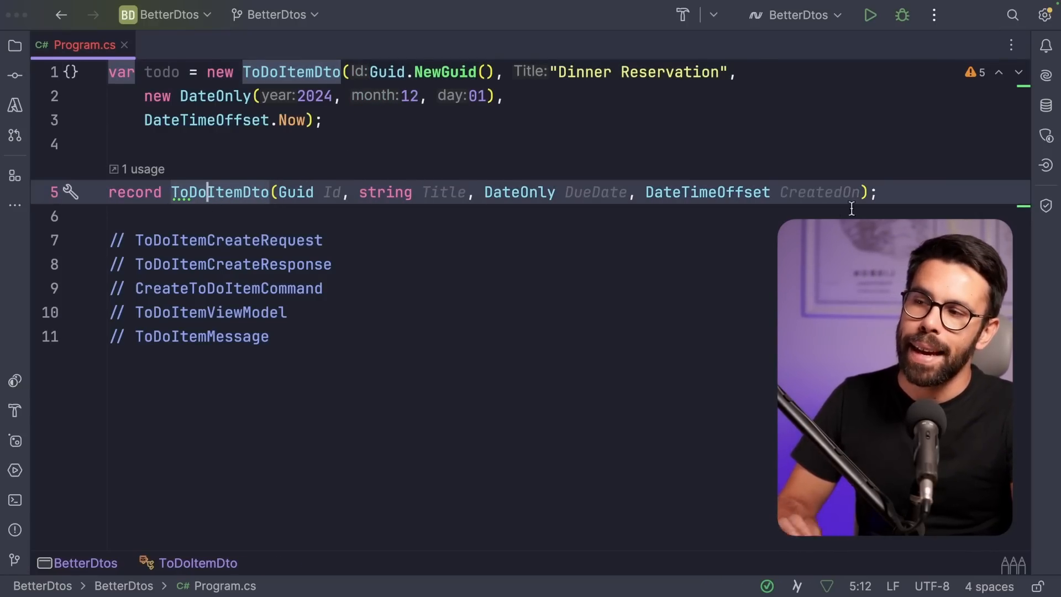
# Declare record CreateToDoItemRequest(string Title, DateOnly DueDate); below ToDoItemDto.
pyautogui.write('record Creat')
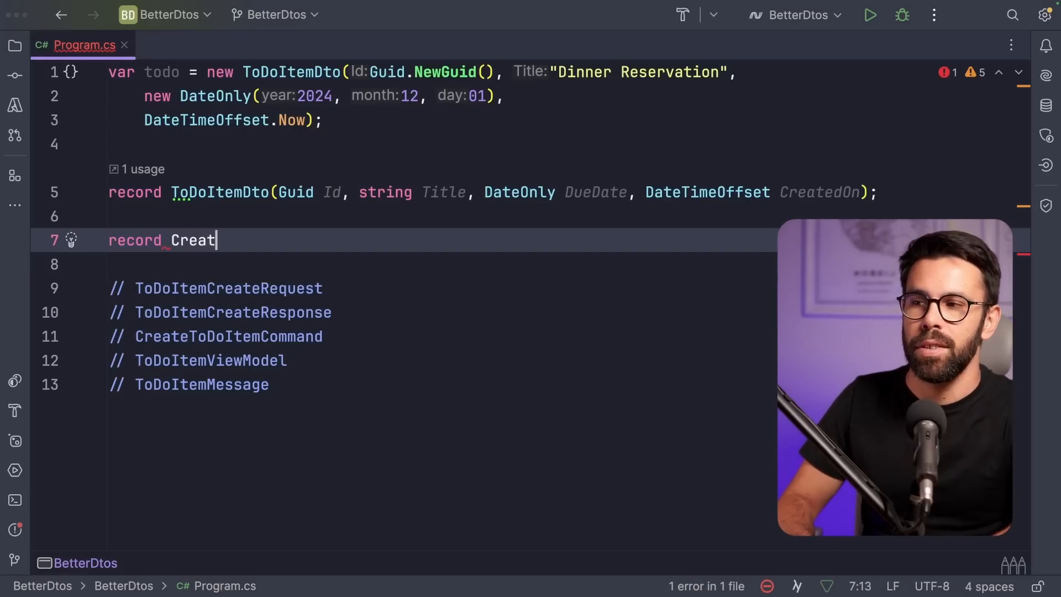
pyautogui.write('eToDoI')
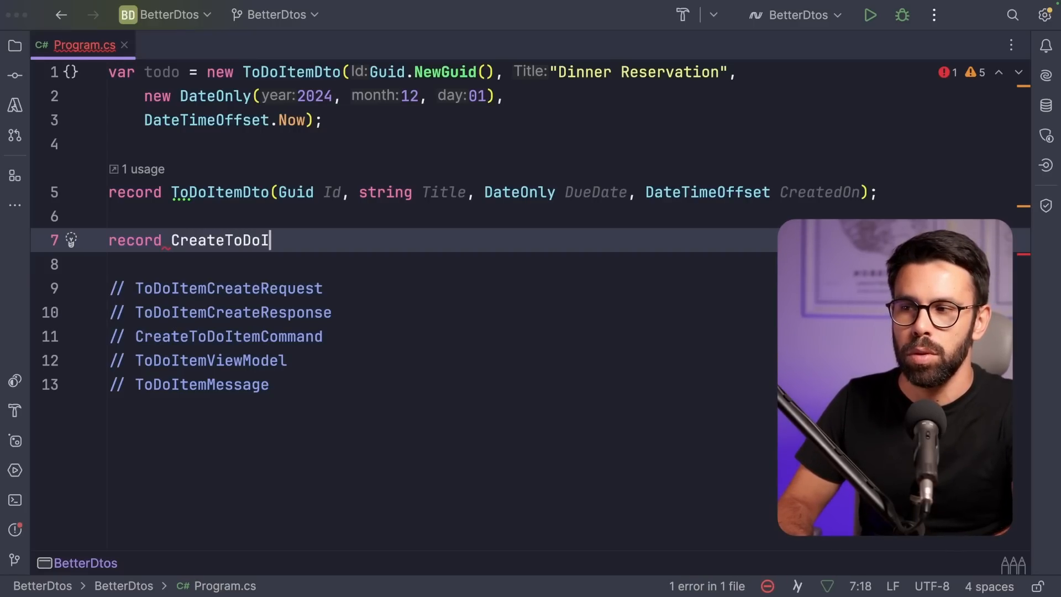
pyautogui.write('temRequest(')
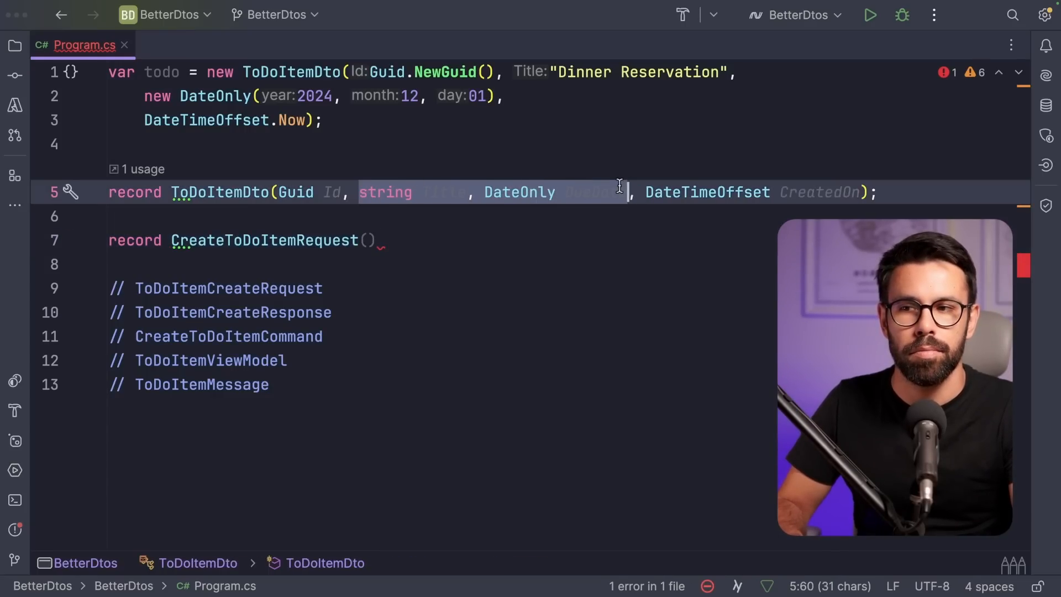
pyautogui.write('string Title, DateOnly DueDate')
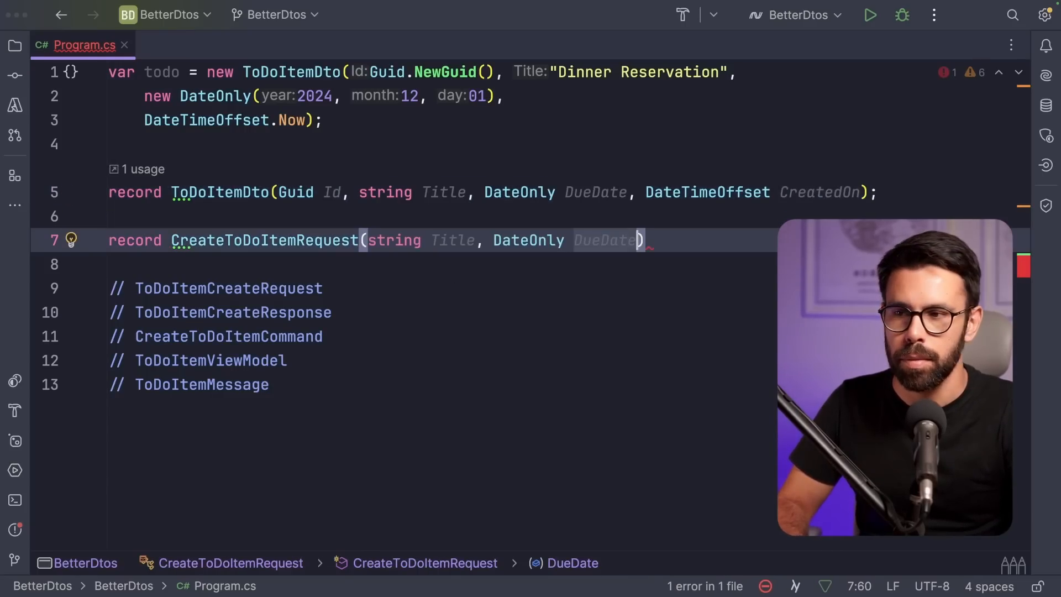
pyautogui.write(');')
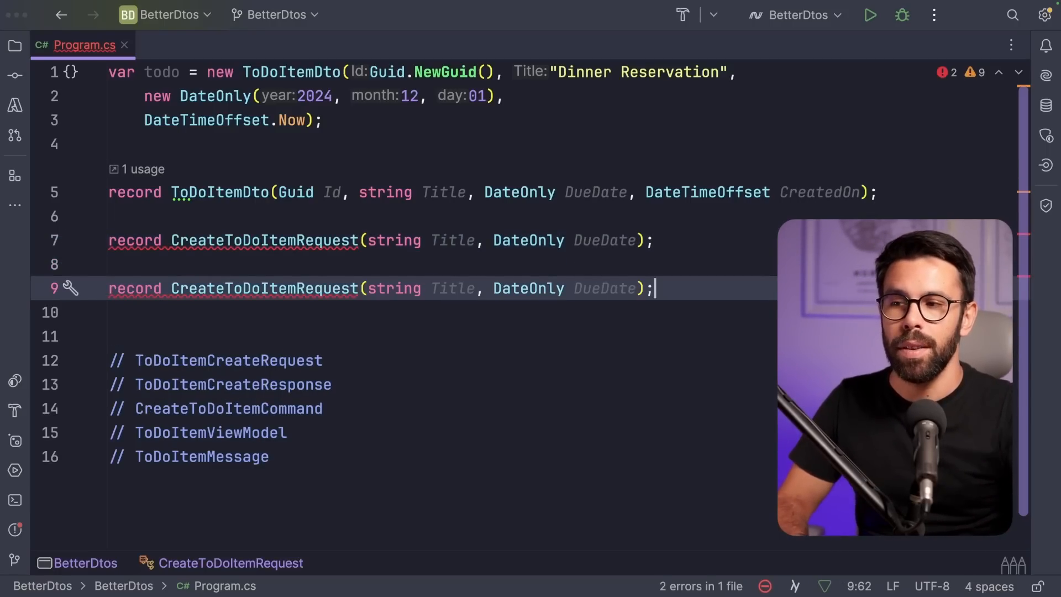
pyautogui.moveTo(404, 278)
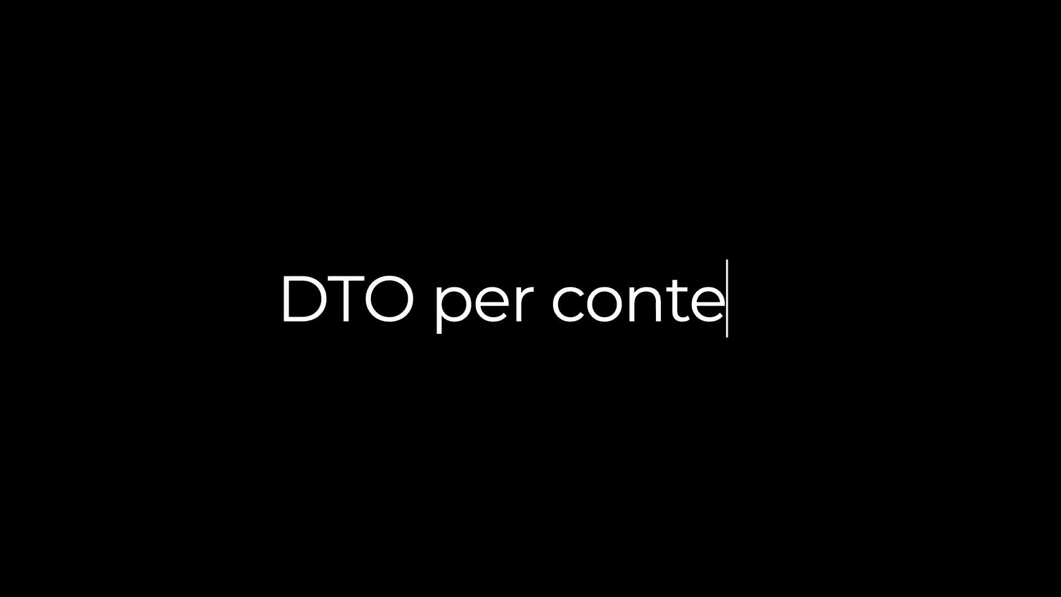
pyautogui.write('xt')
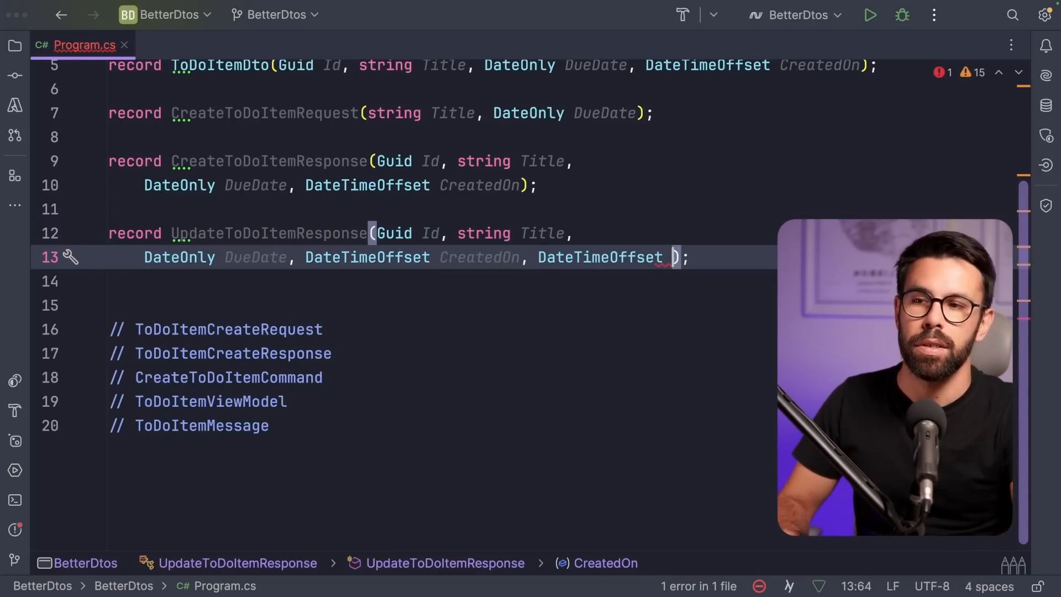
# Add a DateTimeOffset ModifiedOn parameter to the UpdateToDoItemResponse record.
pyautogui.write('ModifiedOn);')
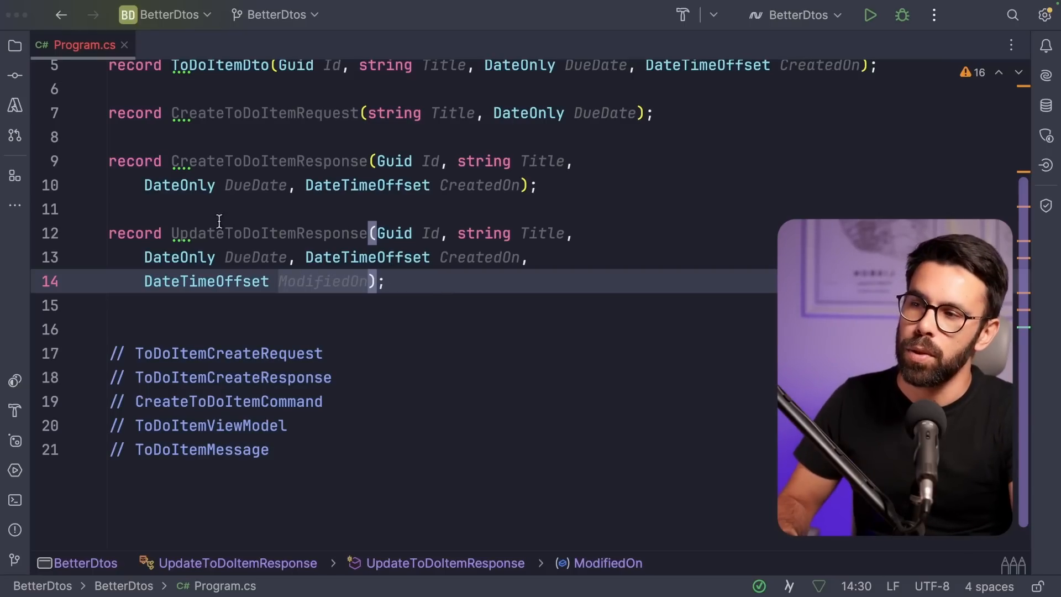
pyautogui.moveTo(100, 140); pyautogui.dragTo(692, 322)
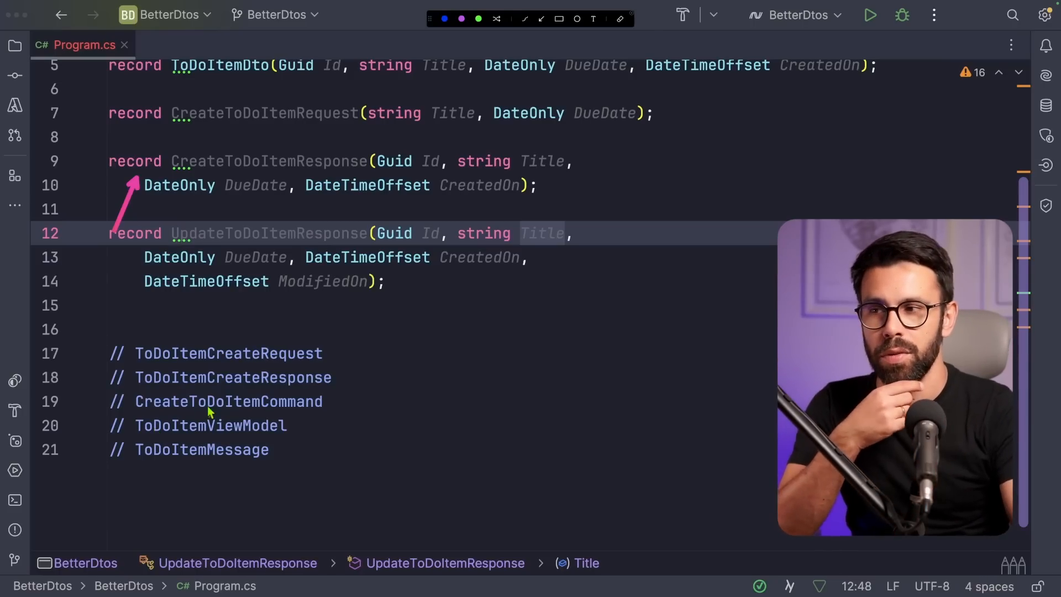
pyautogui.moveTo(251, 386)
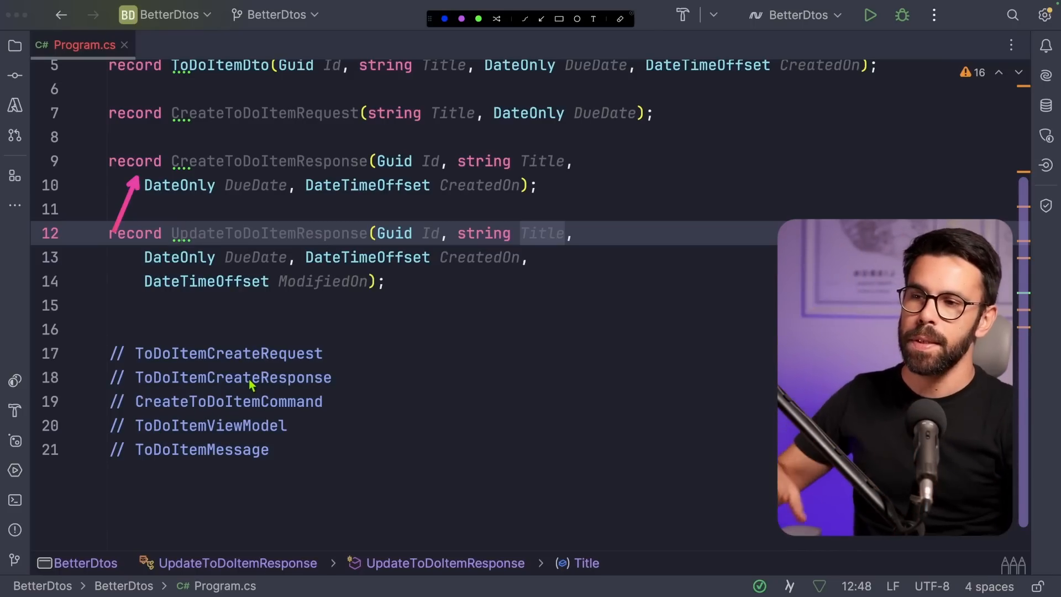